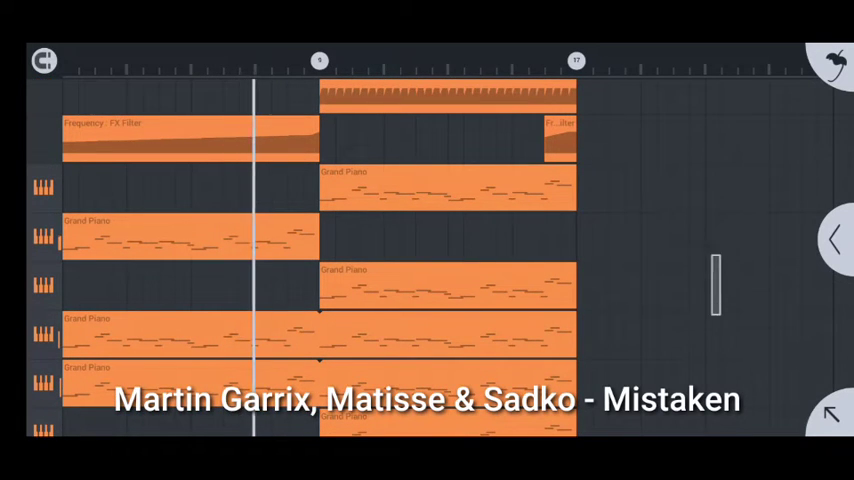
Step: Scroll the track list to the Grand Piano tracks and review their volume and pan sliders
scroll(down, 3)
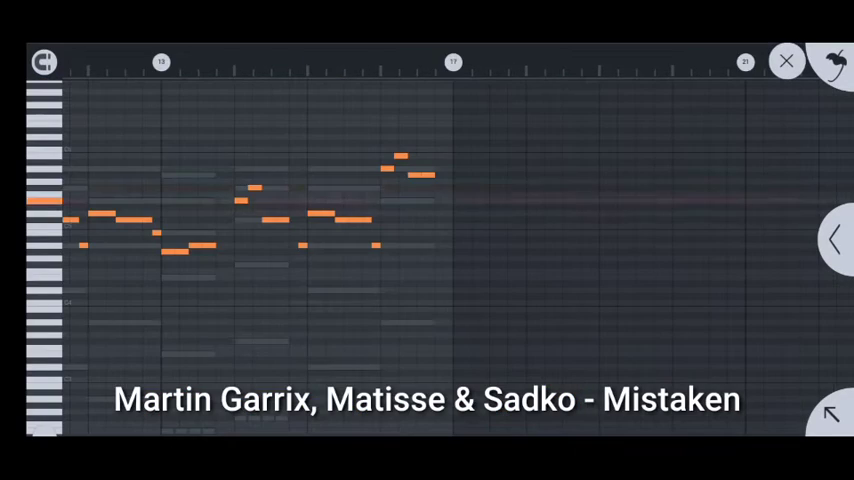
scroll(right, 3)
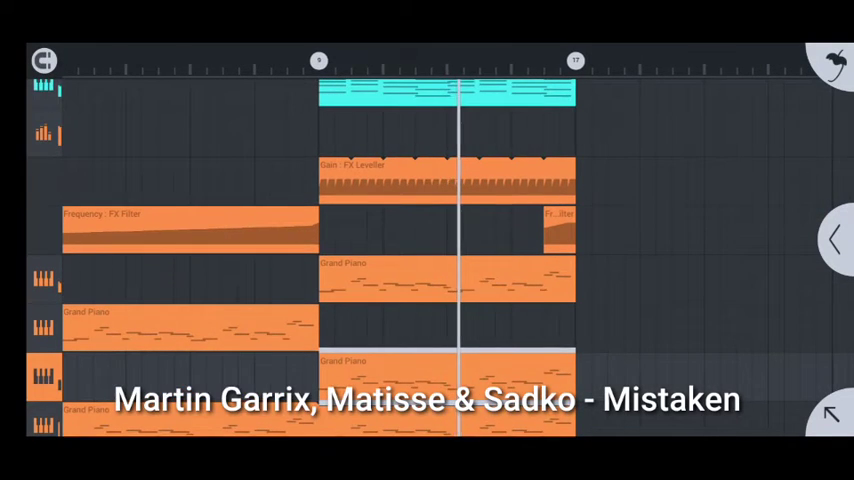
scroll(down, 3)
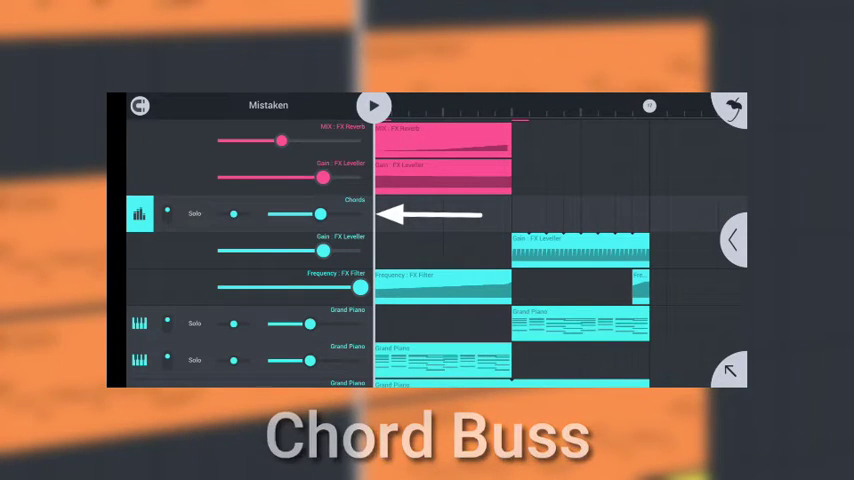
scroll(down, 3)
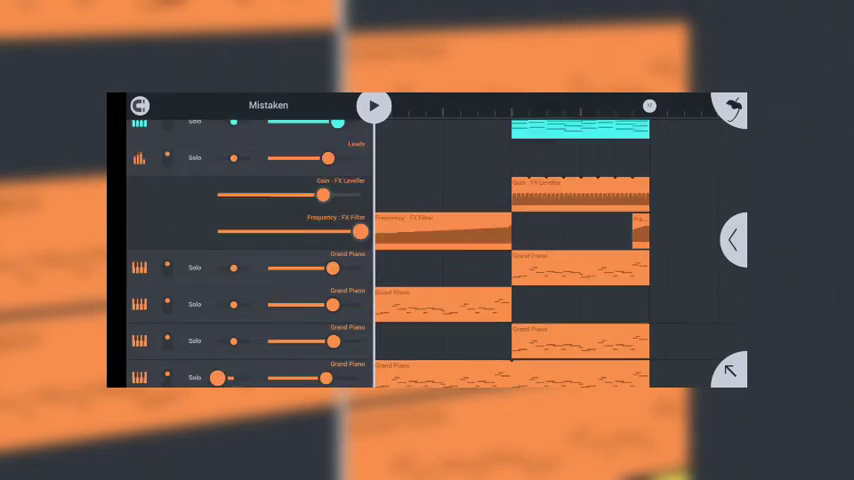
scroll(down, 3)
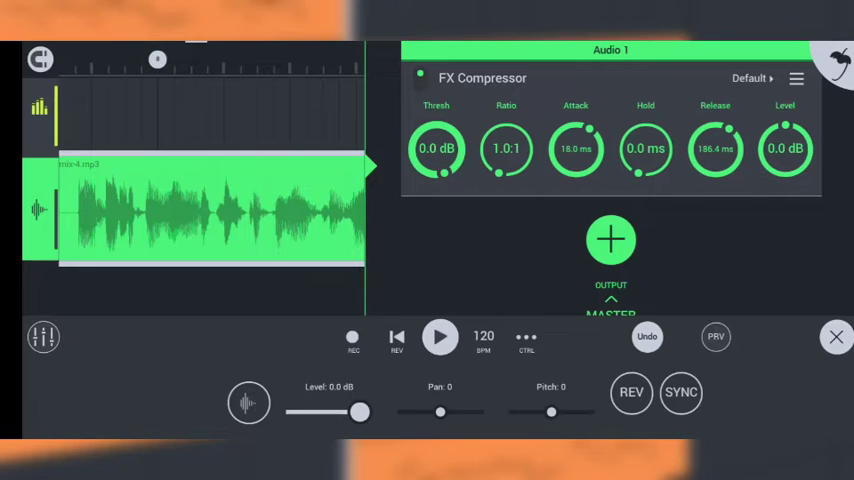
Step: Dial the vocal compressor ratio in to 2.5:1 and bring the attack down to 2.6 ms
drag(506, 148, 510, 140)
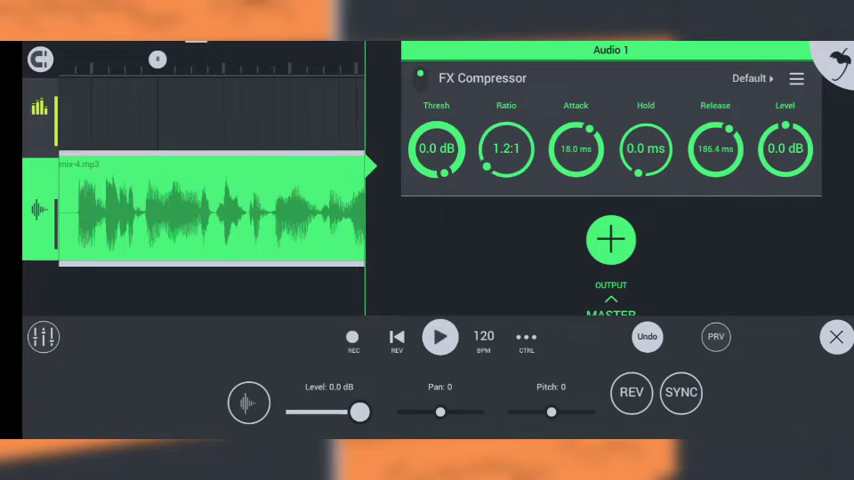
drag(504, 148, 504, 120)
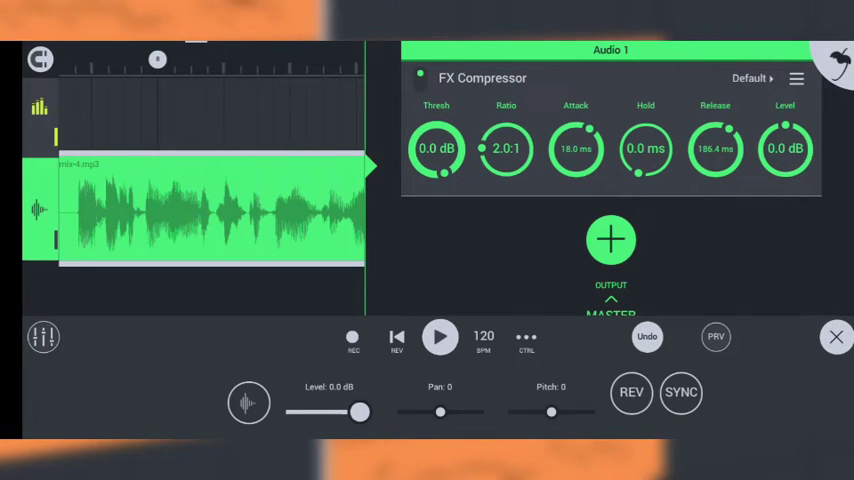
drag(506, 148, 506, 120)
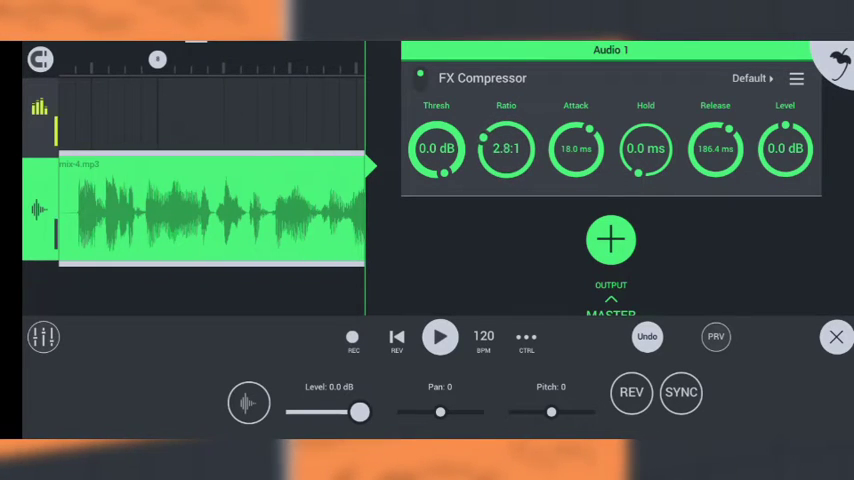
drag(506, 148, 506, 158)
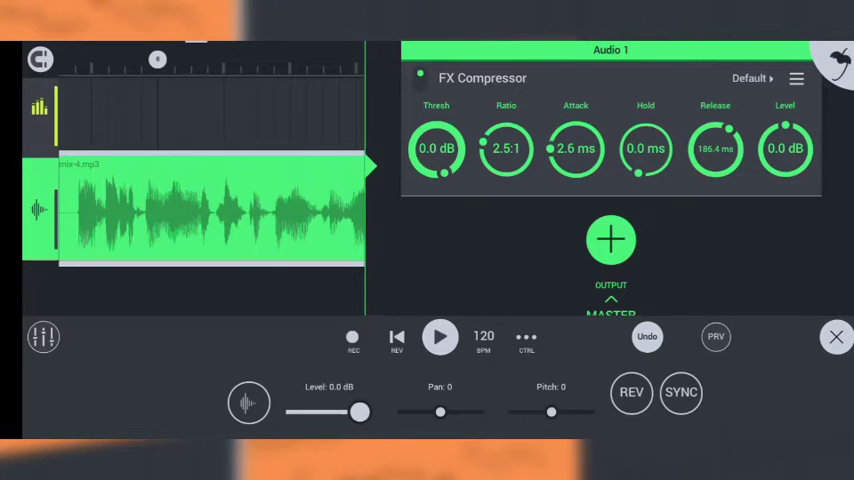
drag(576, 148, 576, 130)
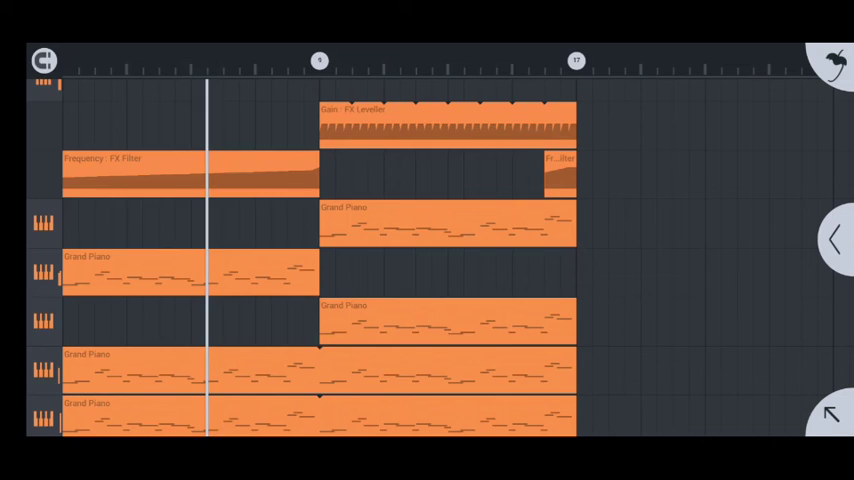
scroll(down, 3)
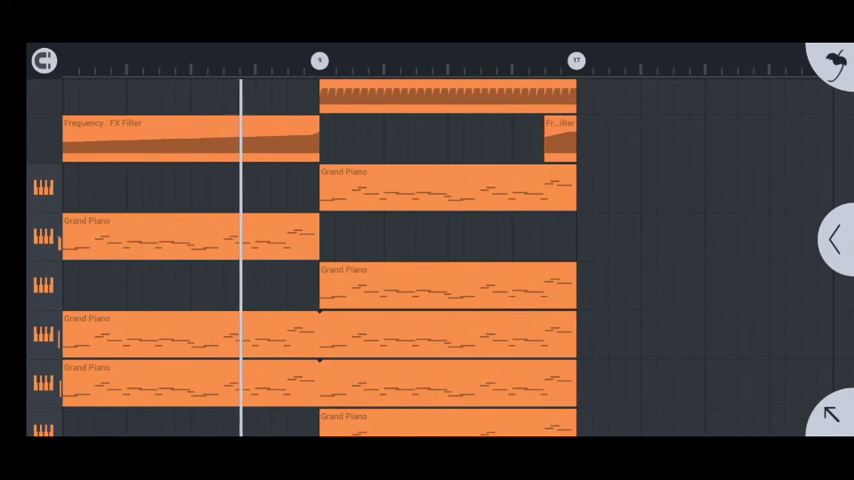
scroll(down, 3)
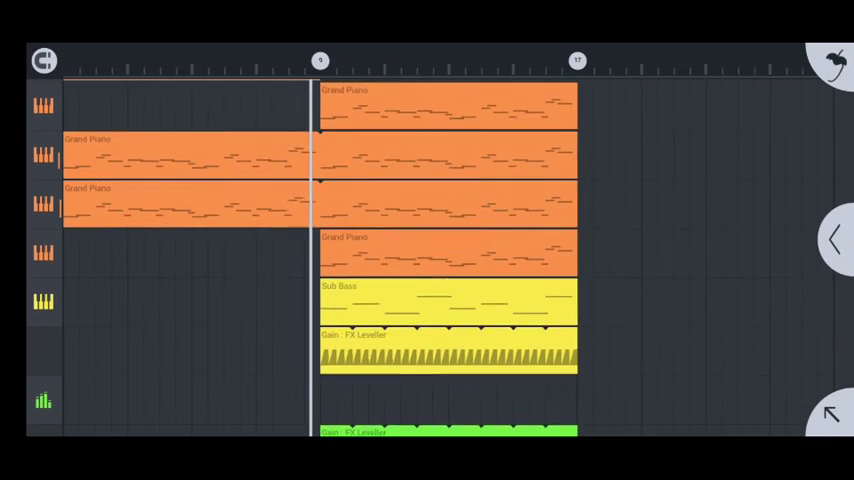
scroll(down, 3)
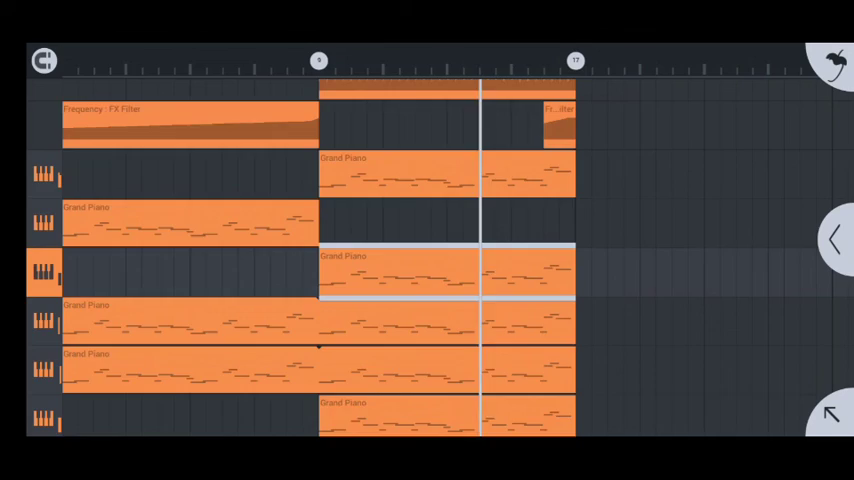
scroll(down, 3)
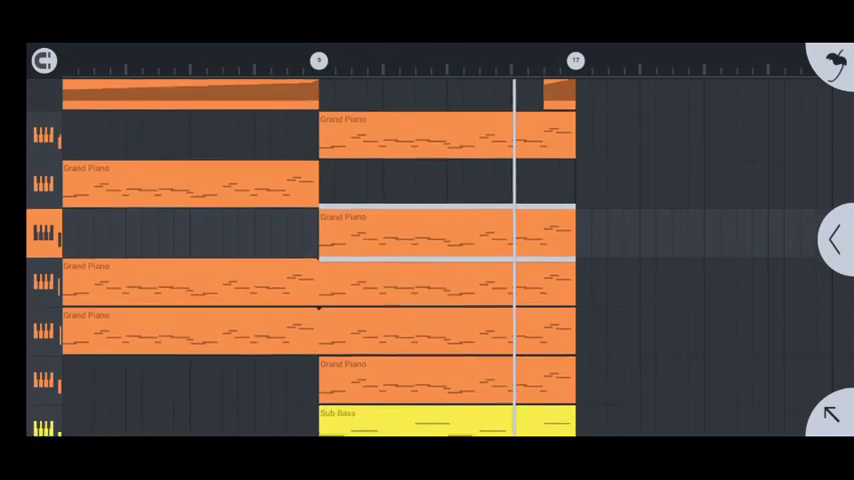